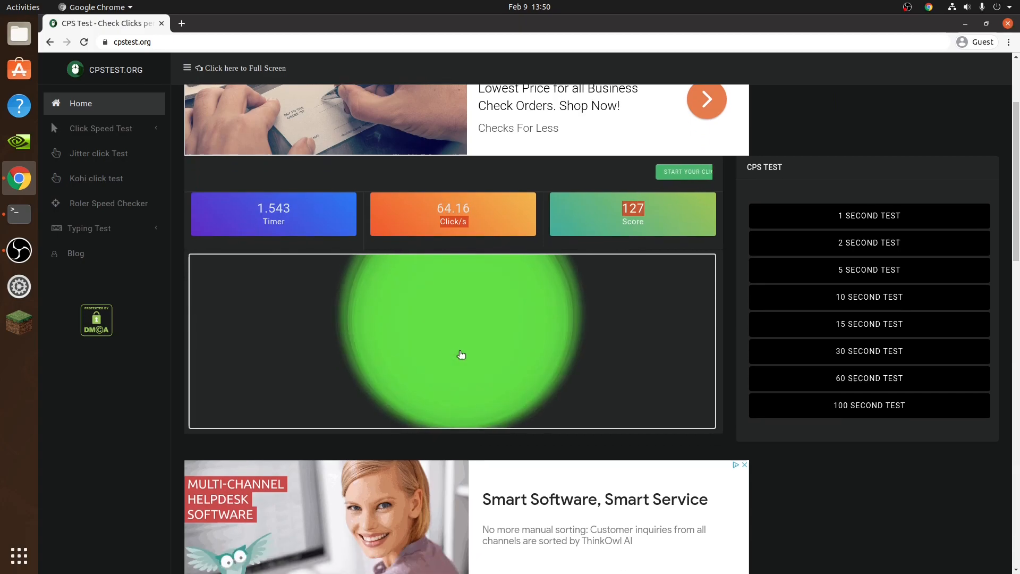
Dismiss the Bufello result (402 clicks, 80.40 CPS) with Try Again
scroll("down", 3)
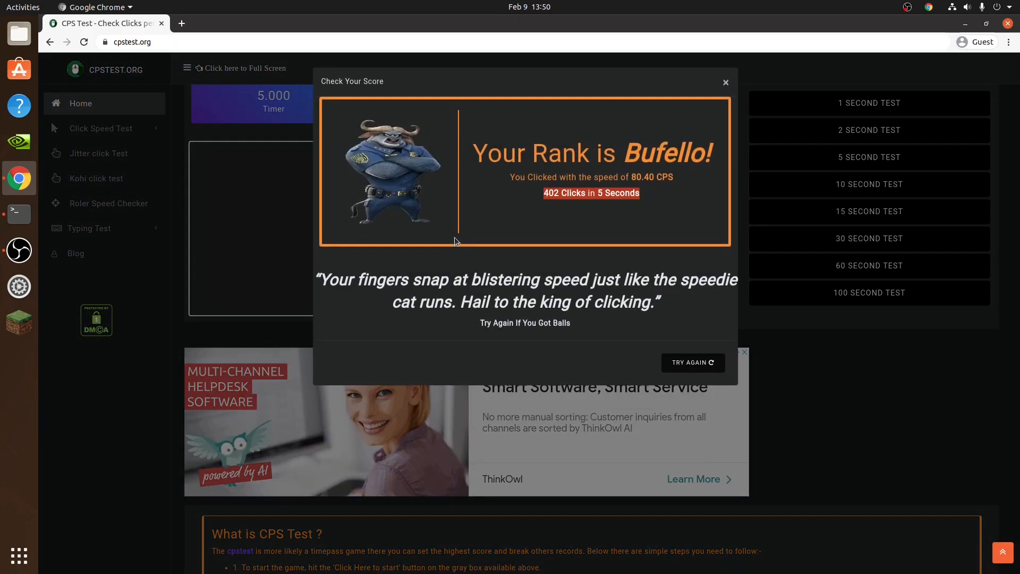
left_click(725, 82)
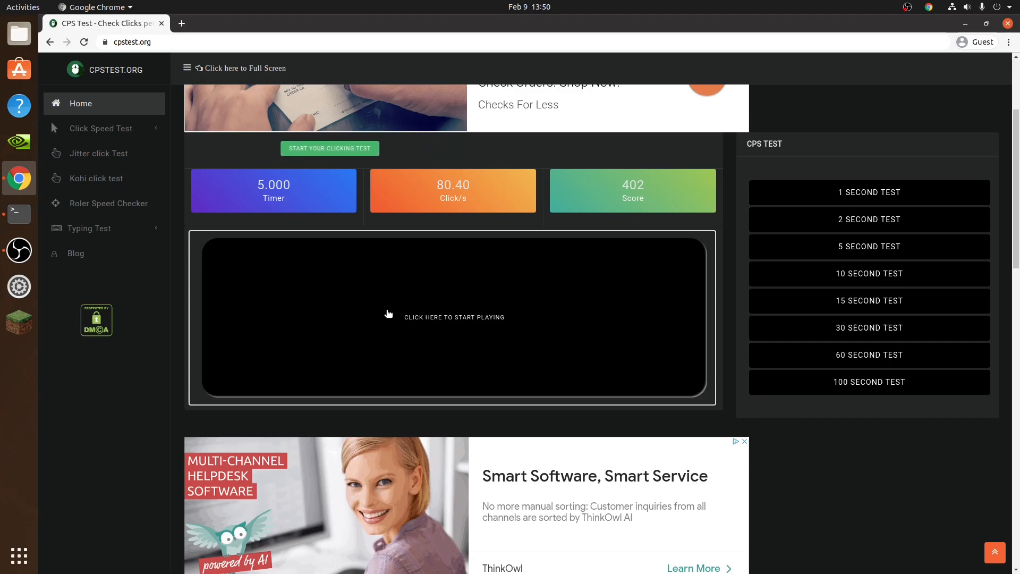
Run a 5-second test scoring 21 clicks at 4.20 CPS and close its Turtle result
left_click(387, 330)
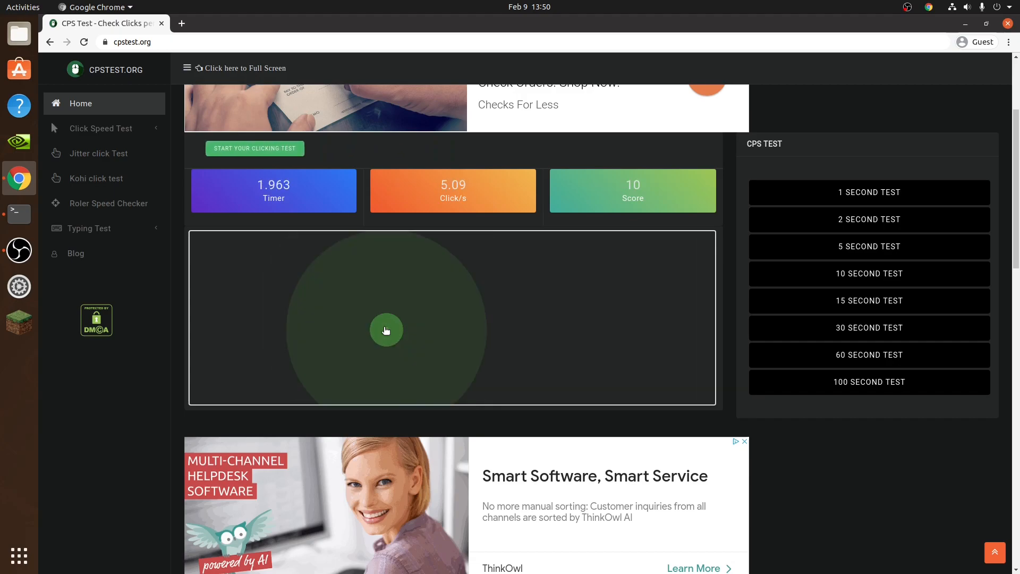
left_click(385, 330)
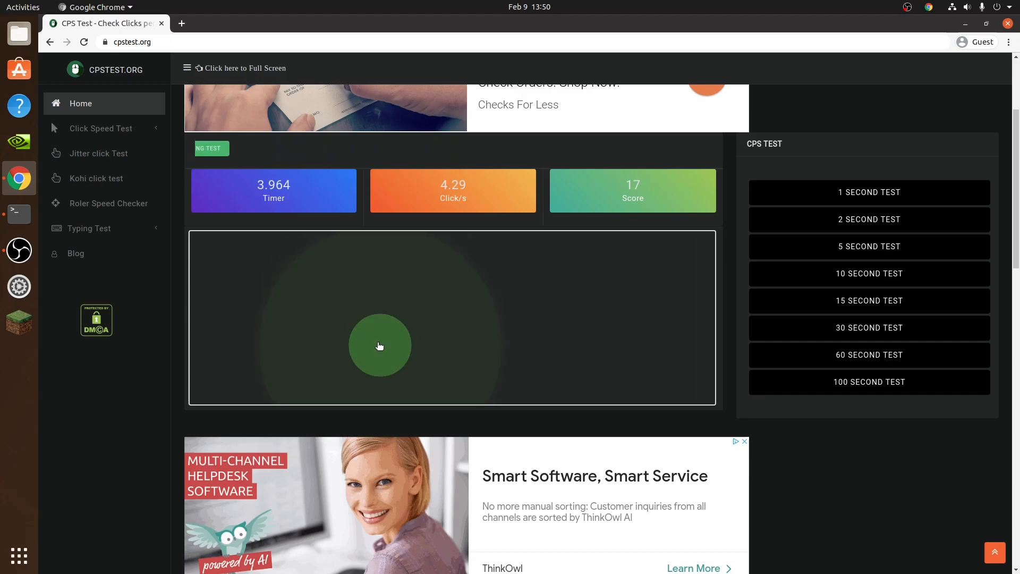
left_click(380, 346)
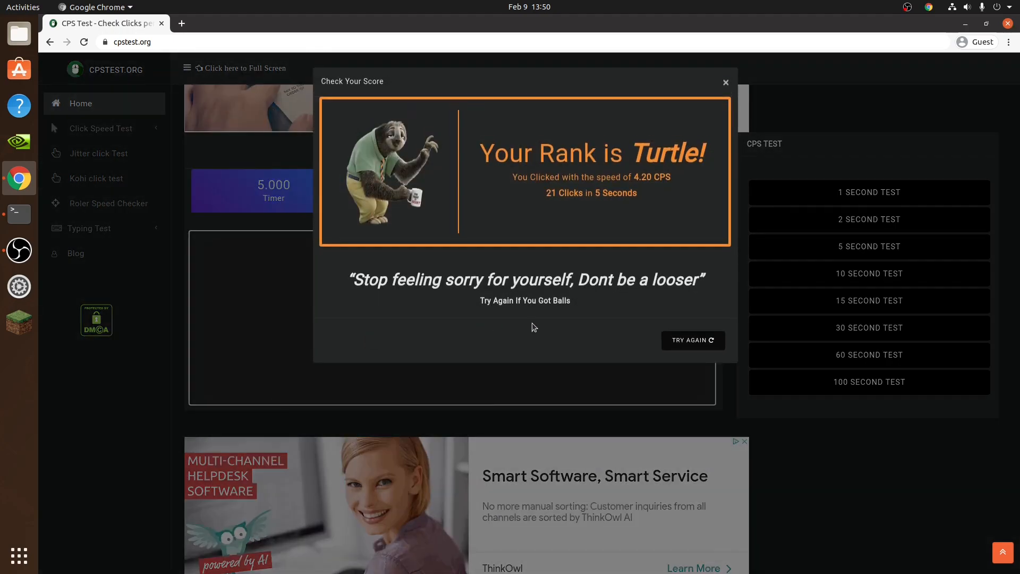
left_click(725, 82)
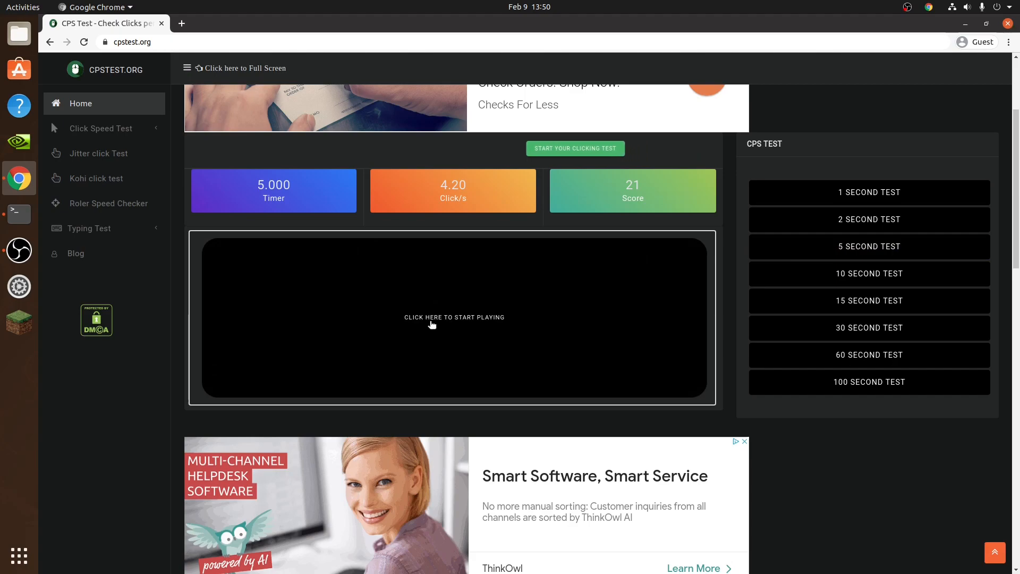
Run a 5-second test earning a Bufello rank and dismiss it with Try Again
left_click(454, 317)
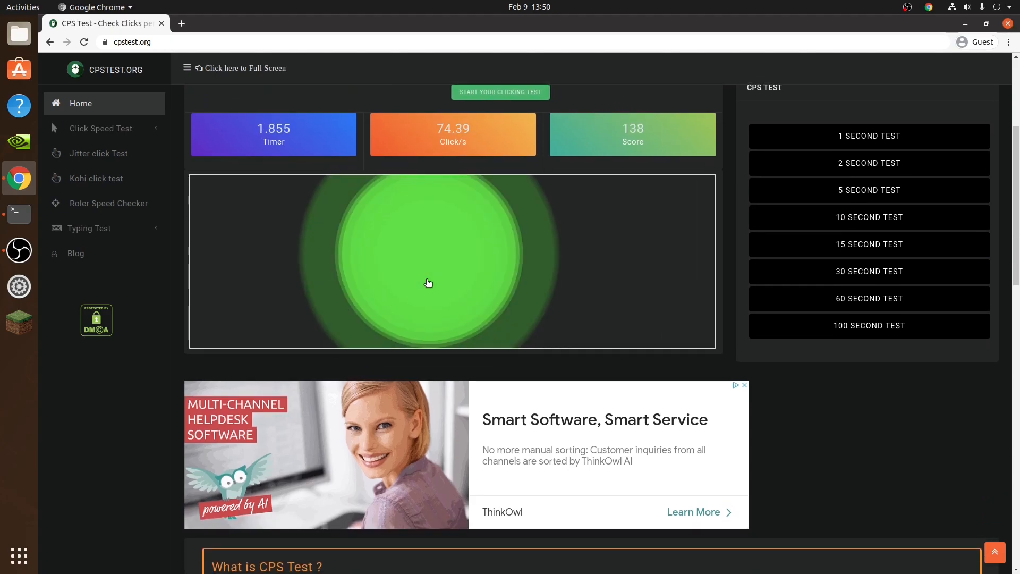
scroll("down", 3)
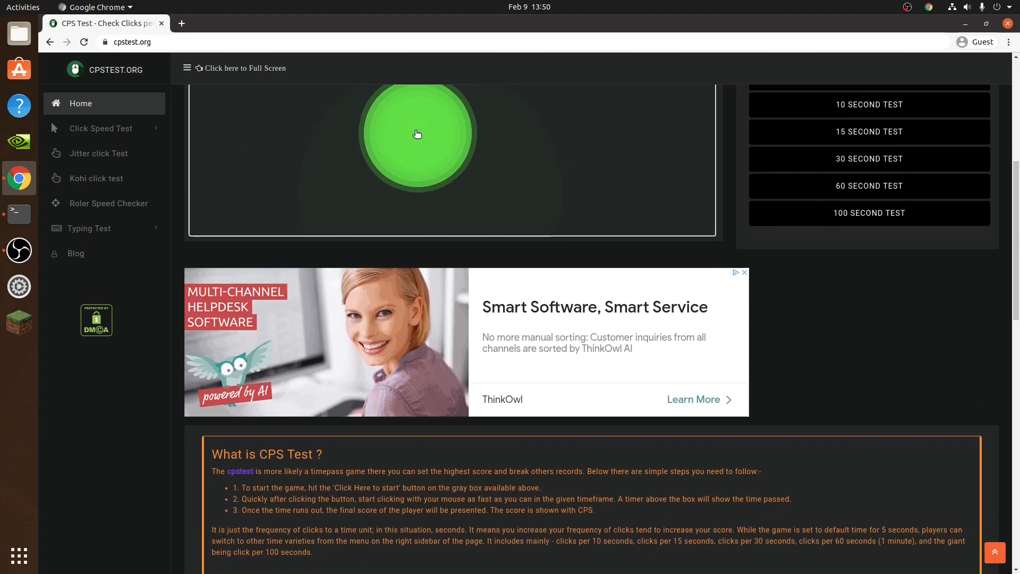
left_click(417, 133)
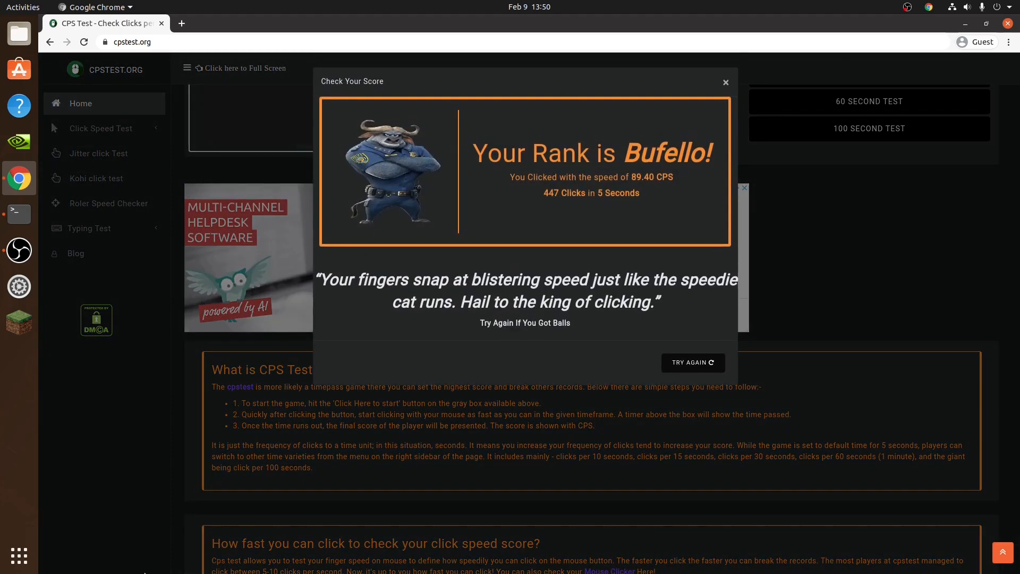
left_click(725, 82)
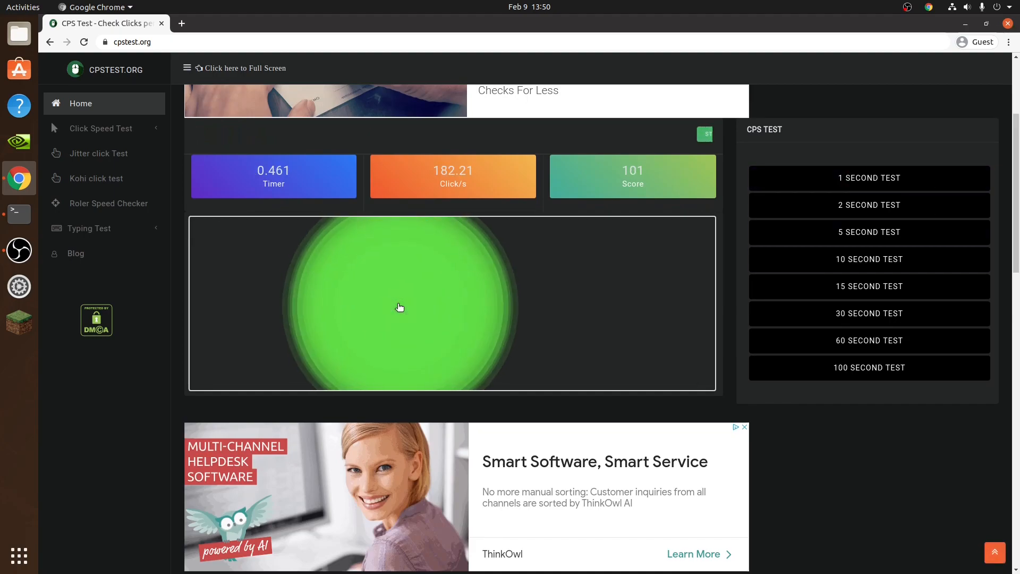
Run further 5-second tests scoring 1260 clicks (252.00 CPS) and 640 clicks (128.00 CPS)
left_click(401, 306)
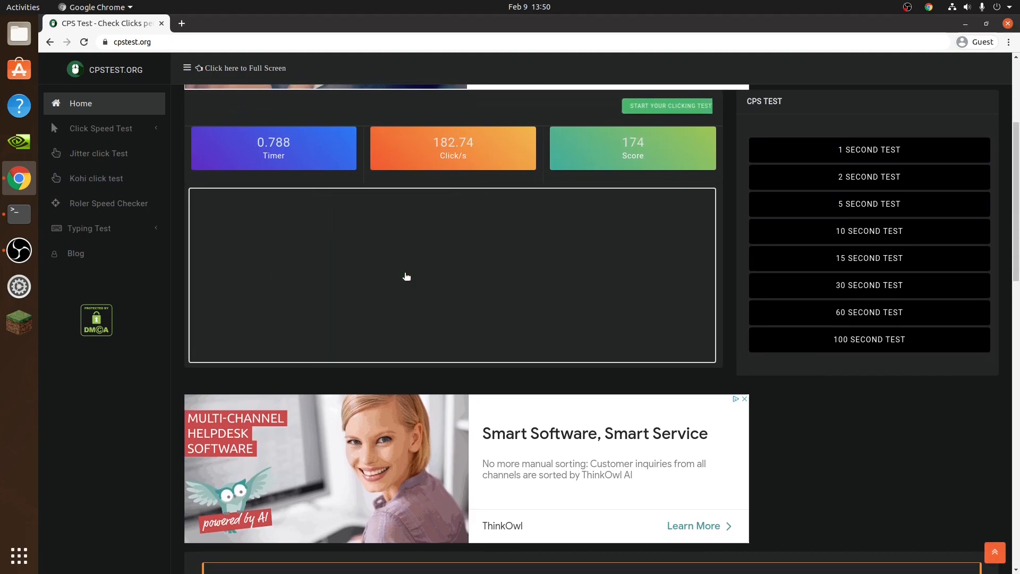
scroll("down", 3)
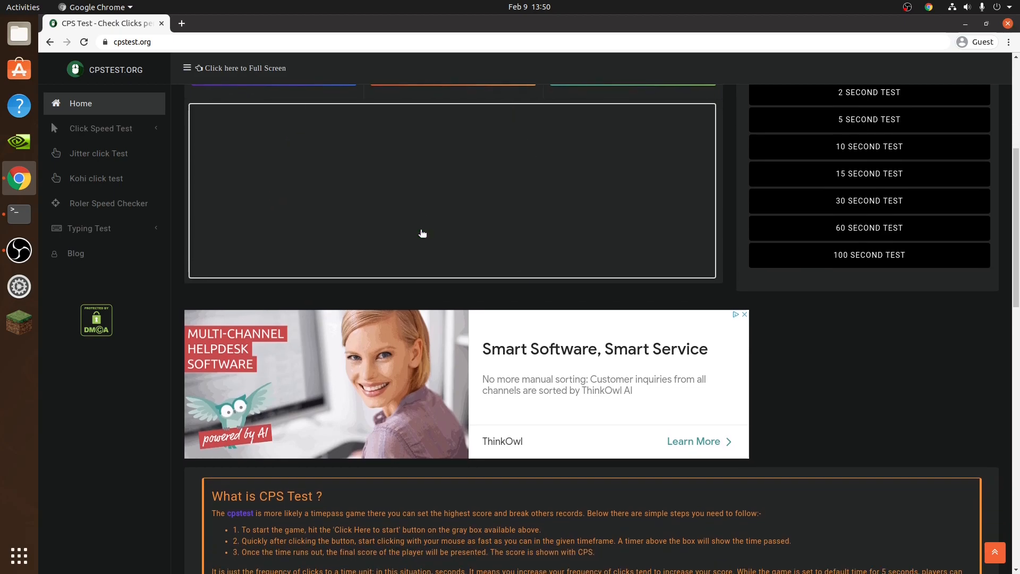
mouse_move(432, 212)
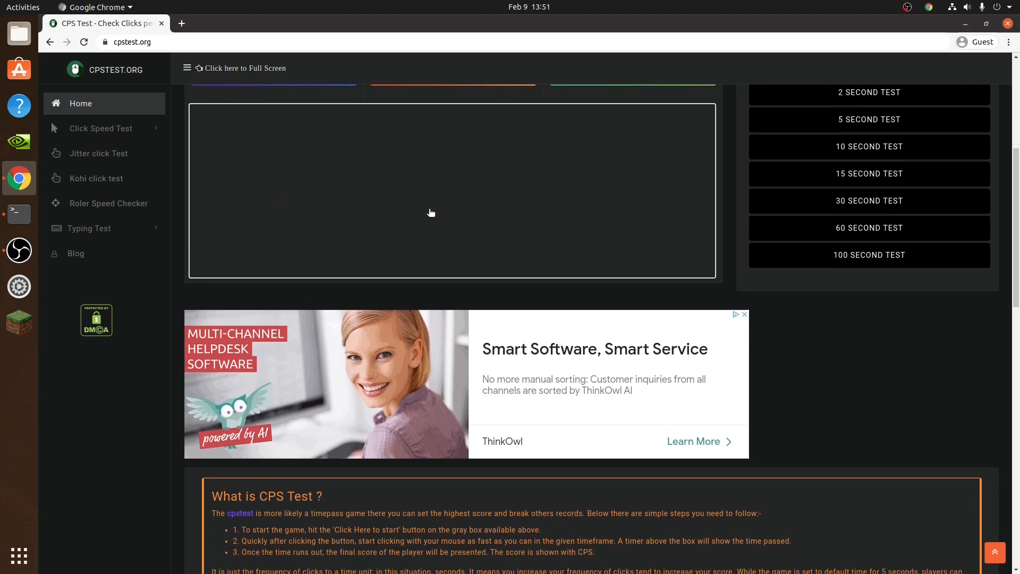
mouse_move(428, 206)
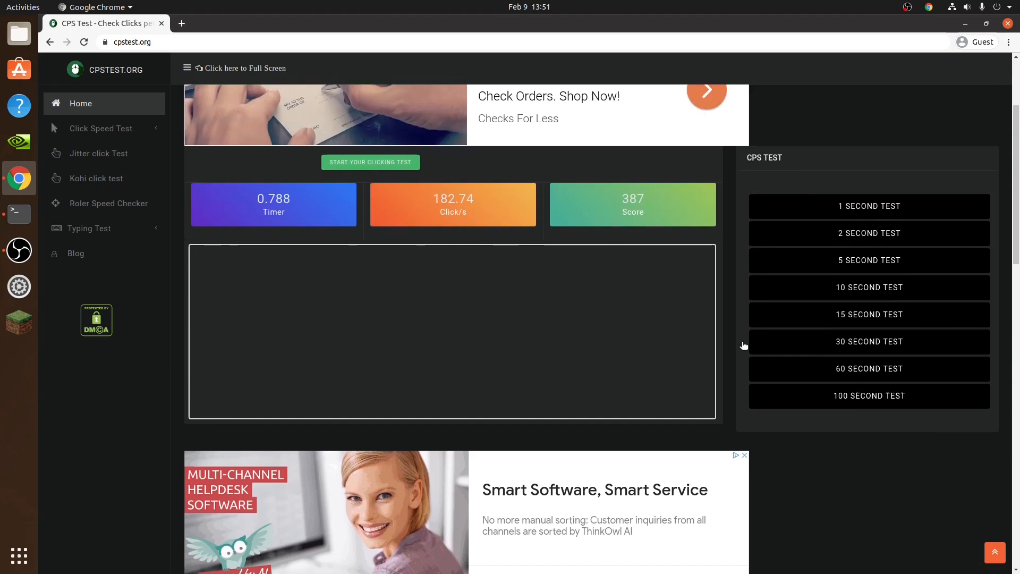
scroll("down", 3)
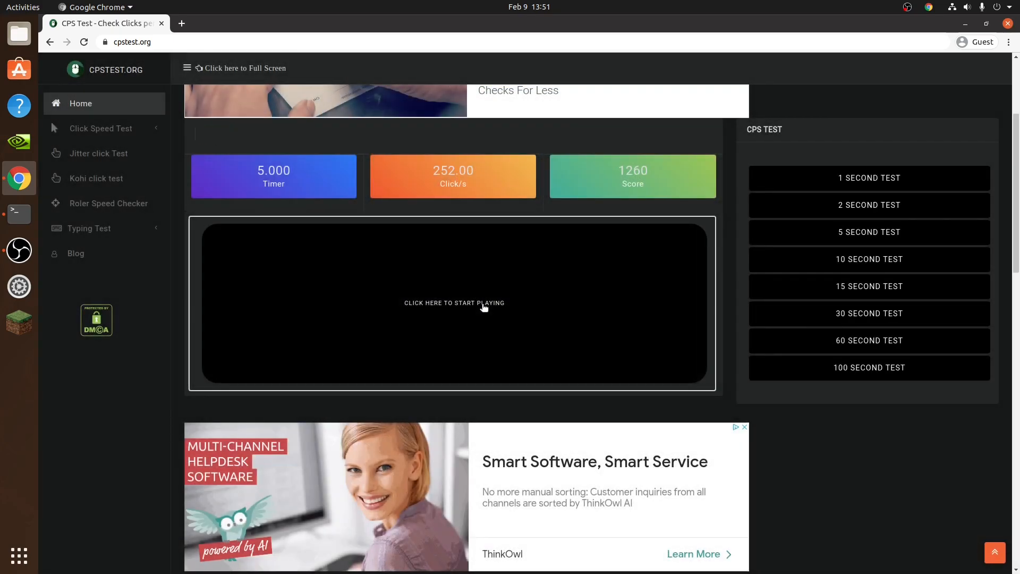
left_click(455, 302)
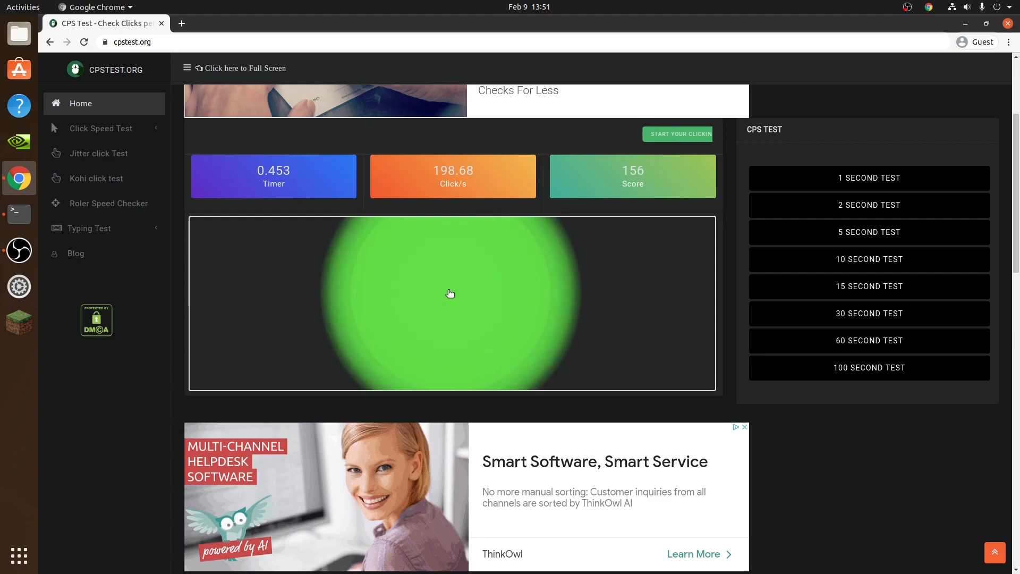
scroll("down", 3)
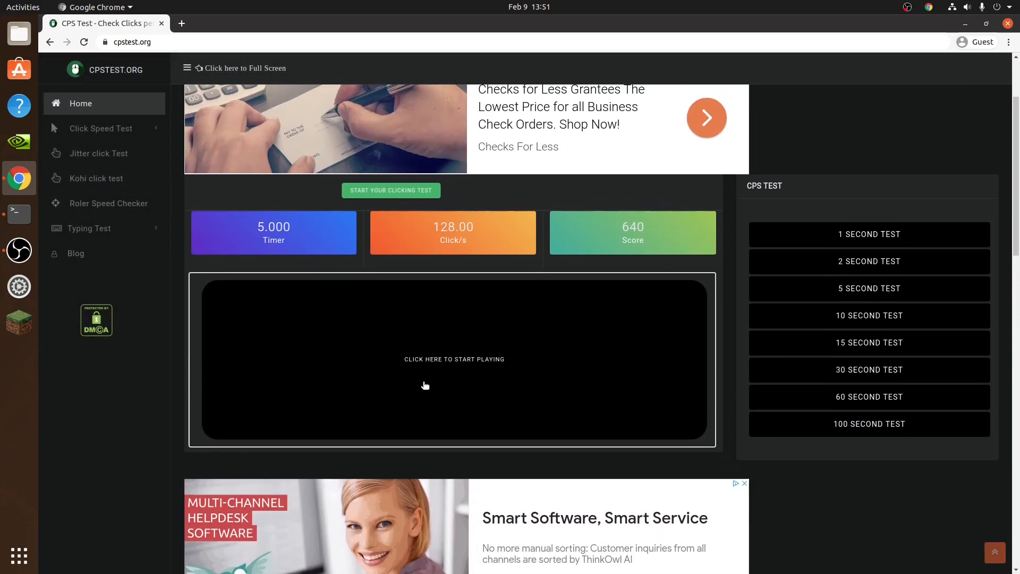
Finish a 5-second test with 846 clicks at 169.20 CPS and dismiss the Bufello result
left_click(426, 385)
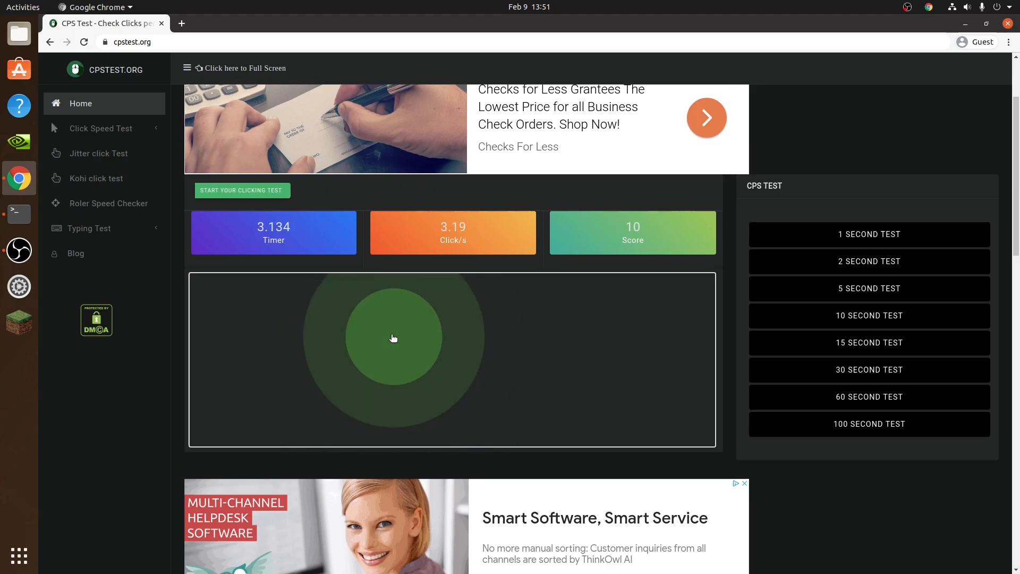
left_click(393, 338)
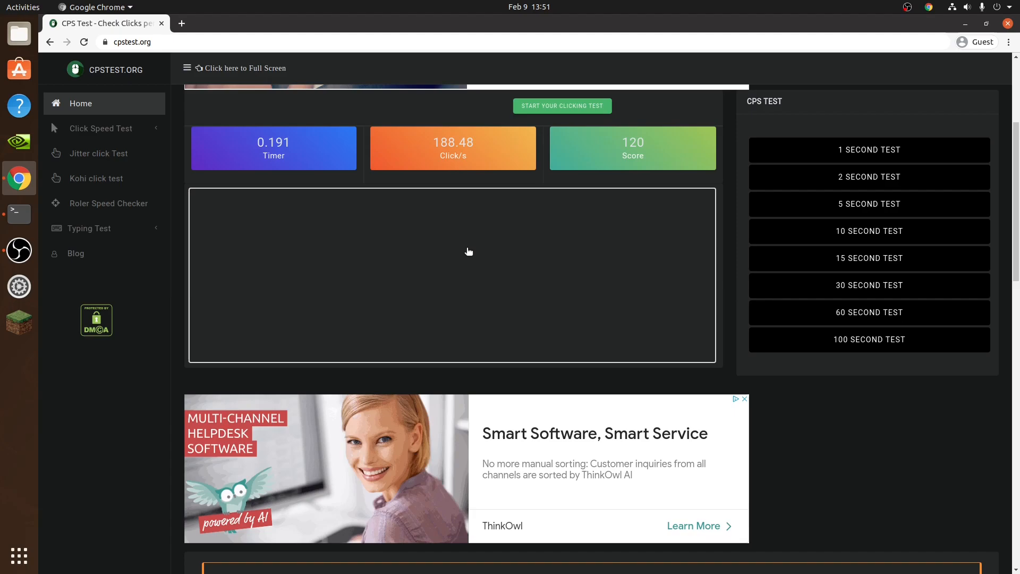
scroll("down", 3)
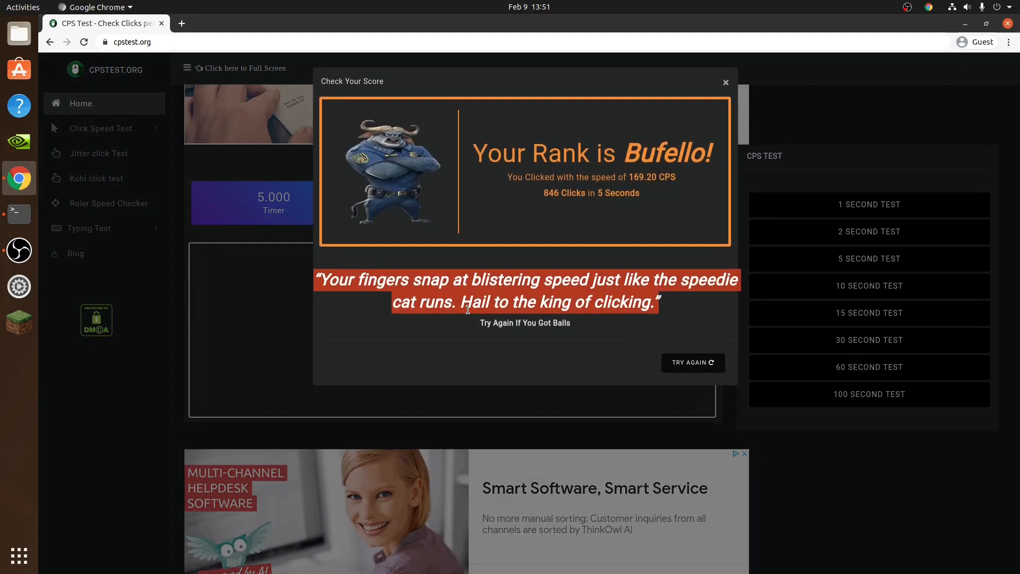
left_click(725, 82)
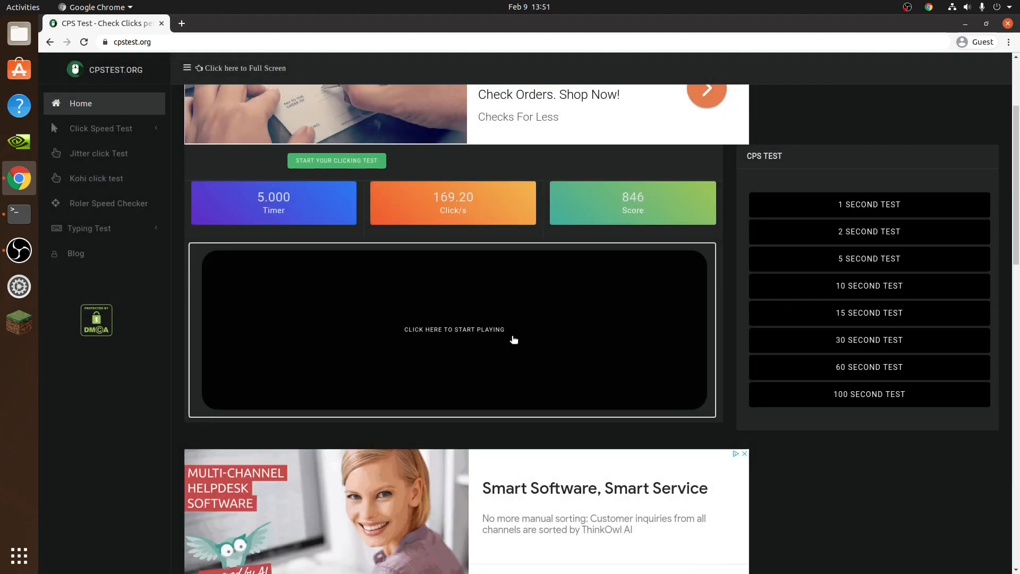
Run 5-second tests ending at 789 clicks (157.80 CPS) and dismiss the result
left_click(501, 334)
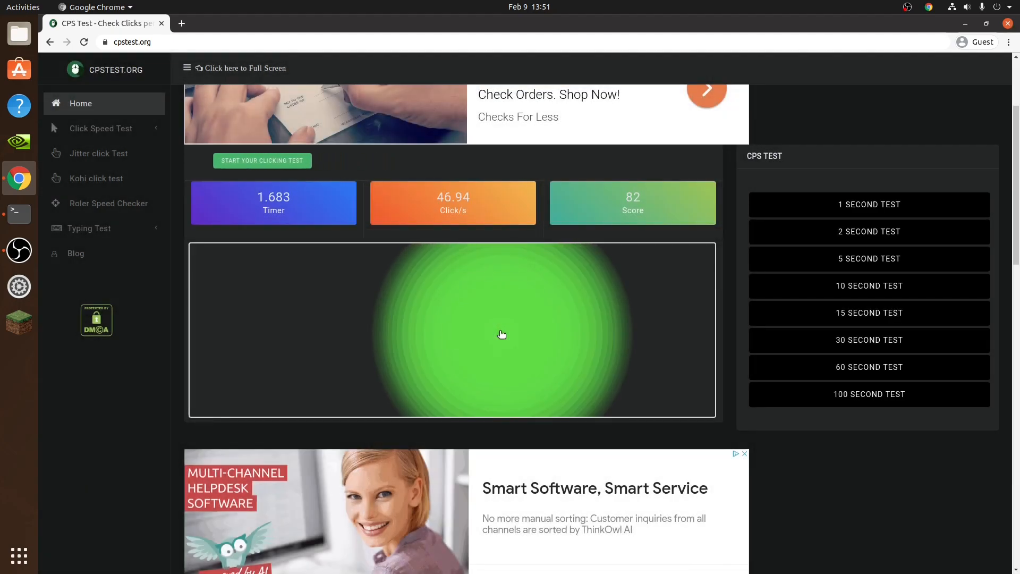
left_click(496, 334)
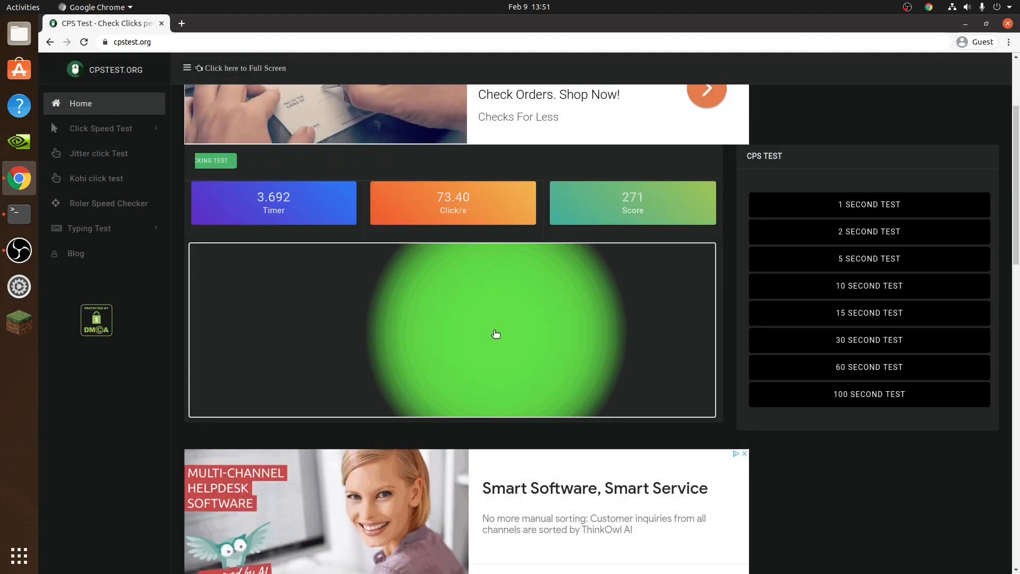
left_click(496, 334)
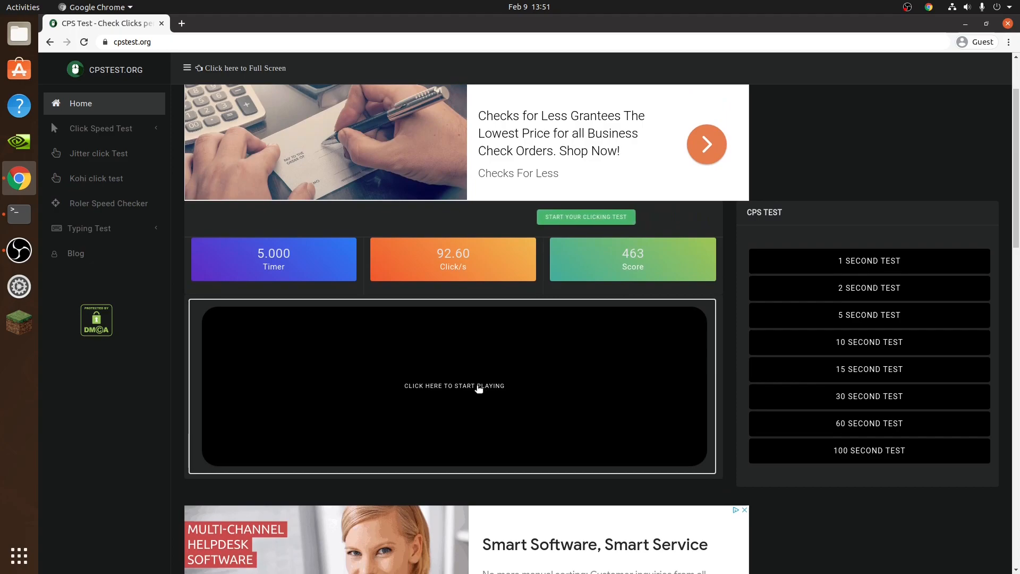
left_click(454, 385)
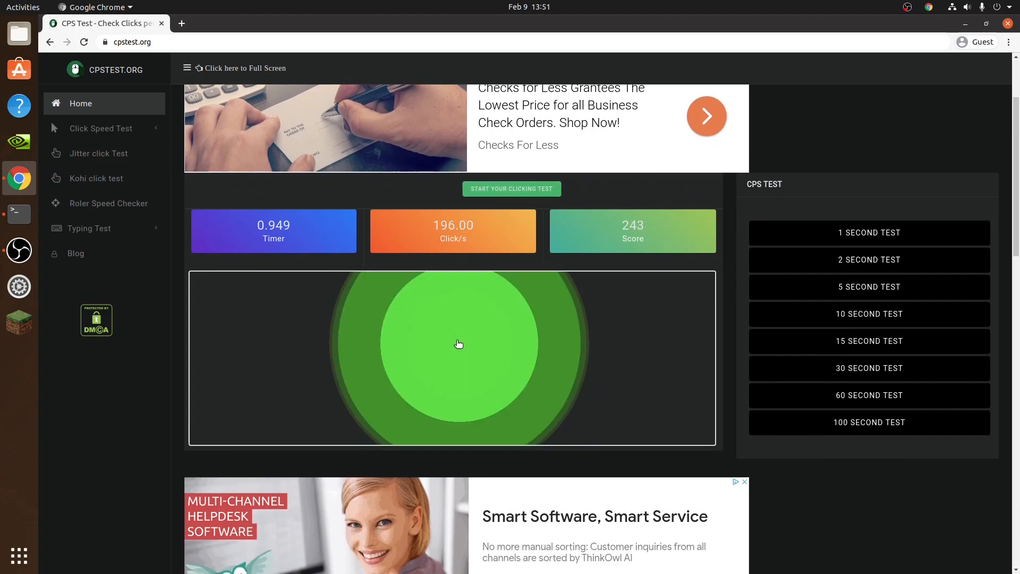
left_click(459, 343)
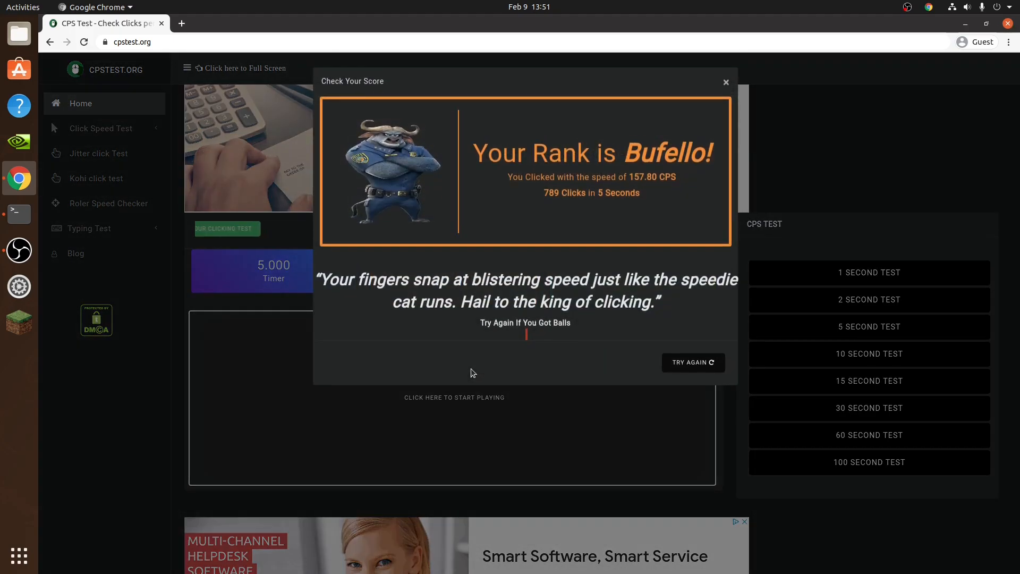
left_click(725, 81)
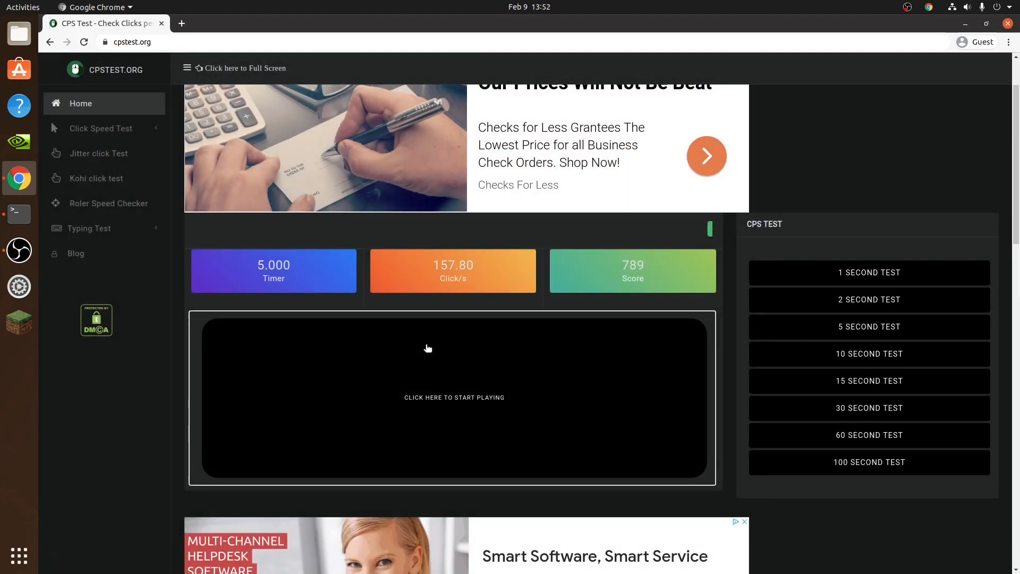
Run another test scoring 381 clicks at 76.20 CPS and dismiss its result
left_click(428, 348)
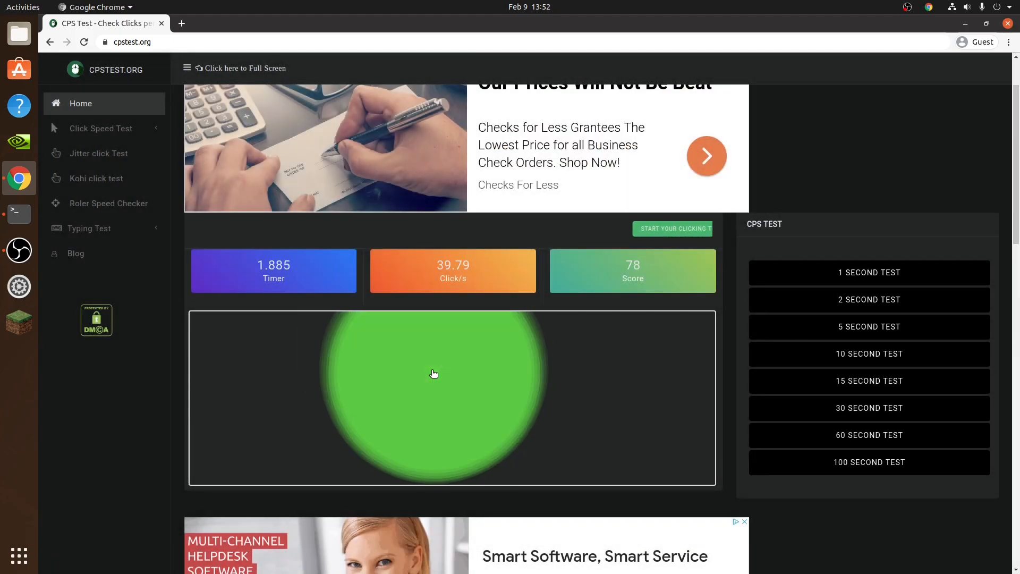
left_click(434, 373)
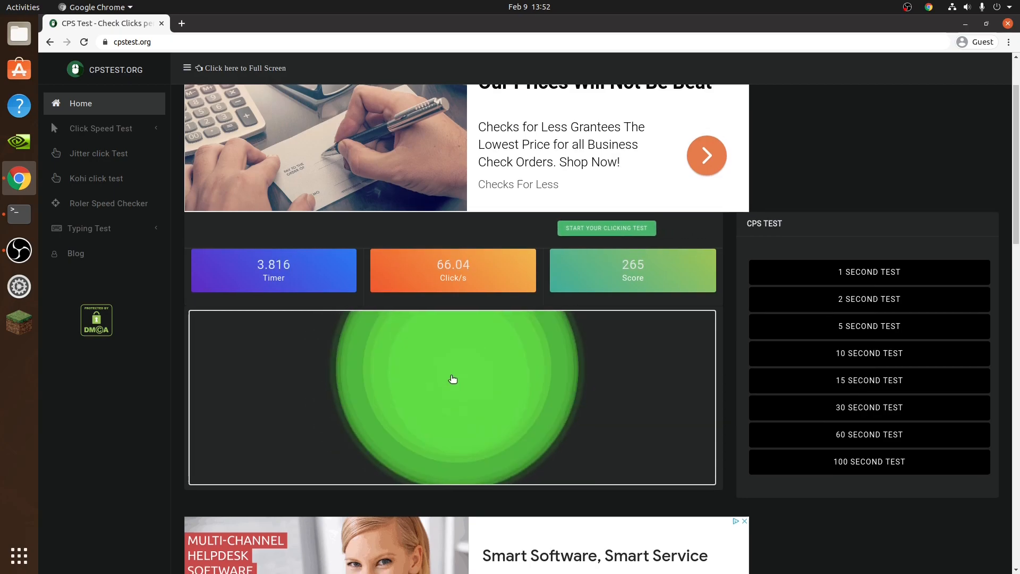
left_click(453, 379)
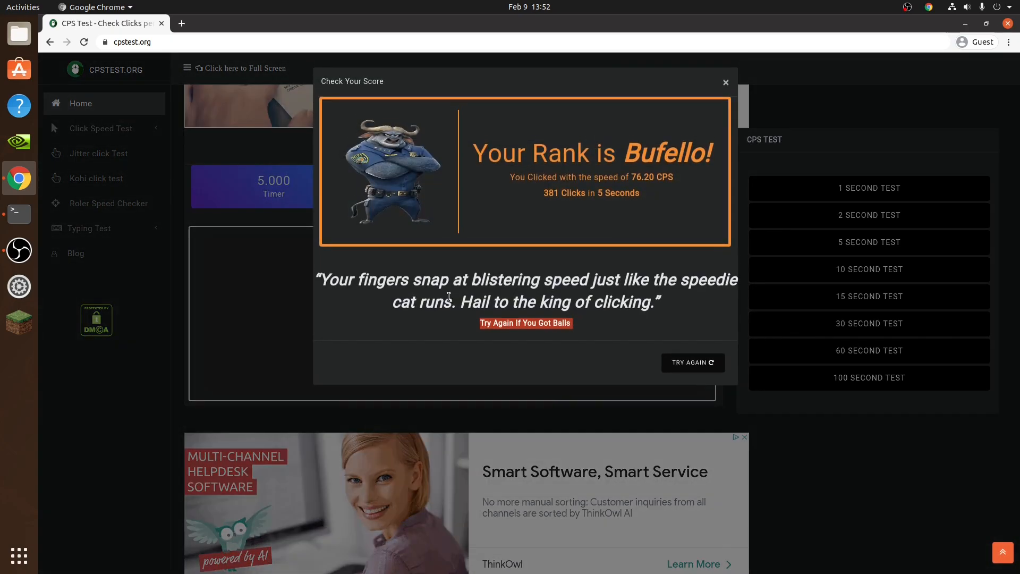
left_click(725, 83)
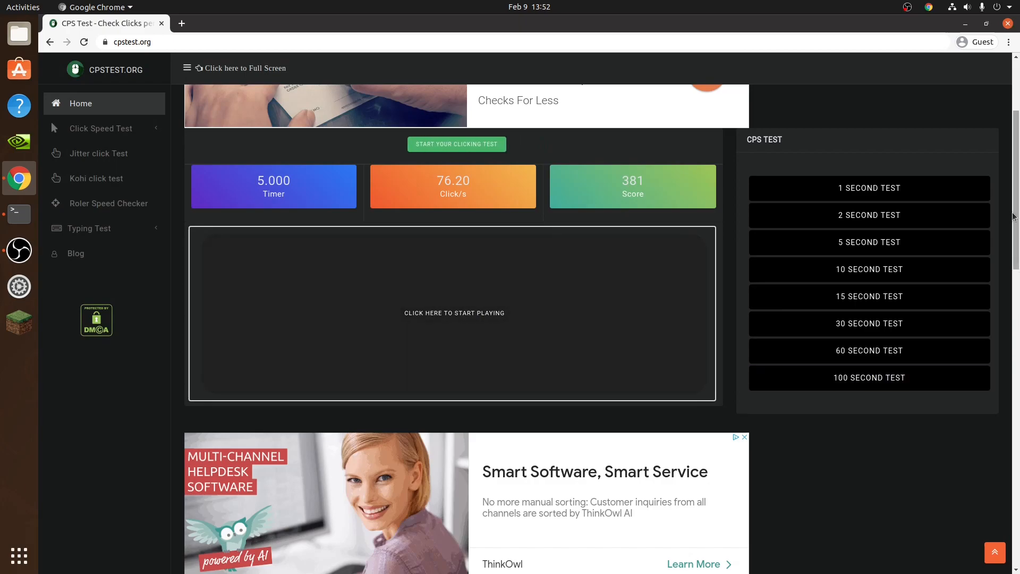
Run a final test finishing at 342 clicks, 68.40 CPS, ranked Bufello
left_click(454, 313)
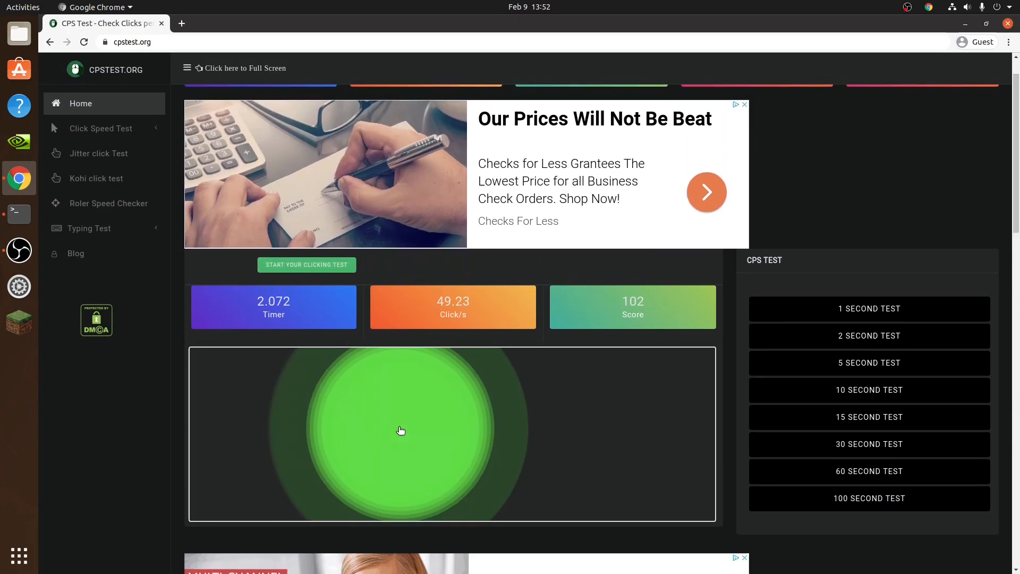
left_click(401, 430)
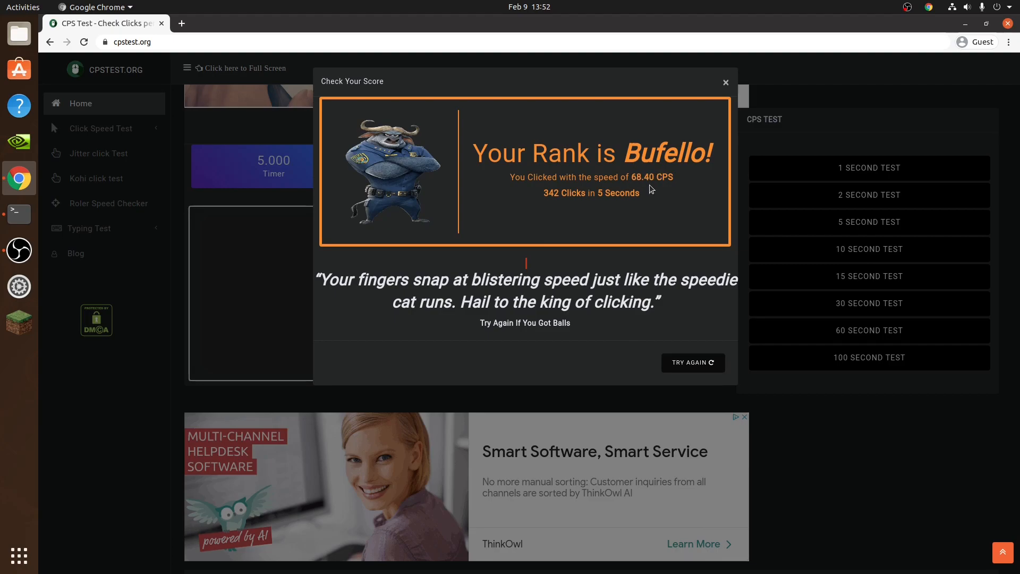
mouse_move(693, 363)
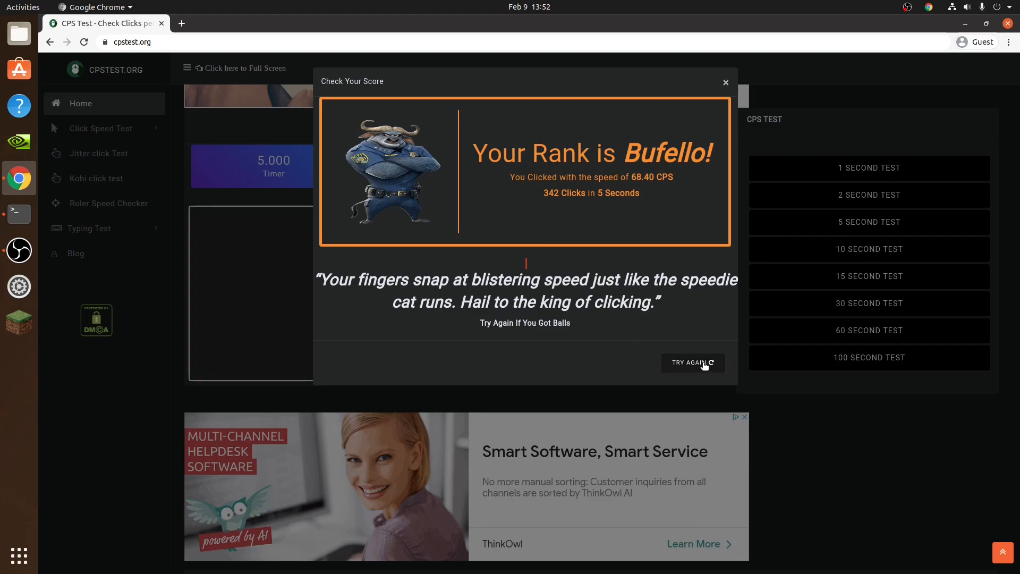